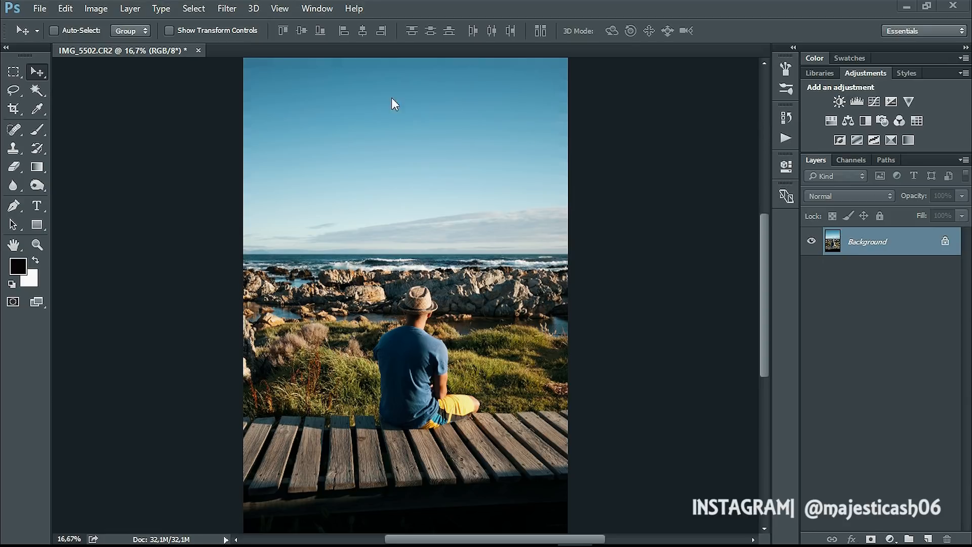
- Show the Adjustments panel and add a Color Lookup adjustment layer above the beach photo
click(316, 8)
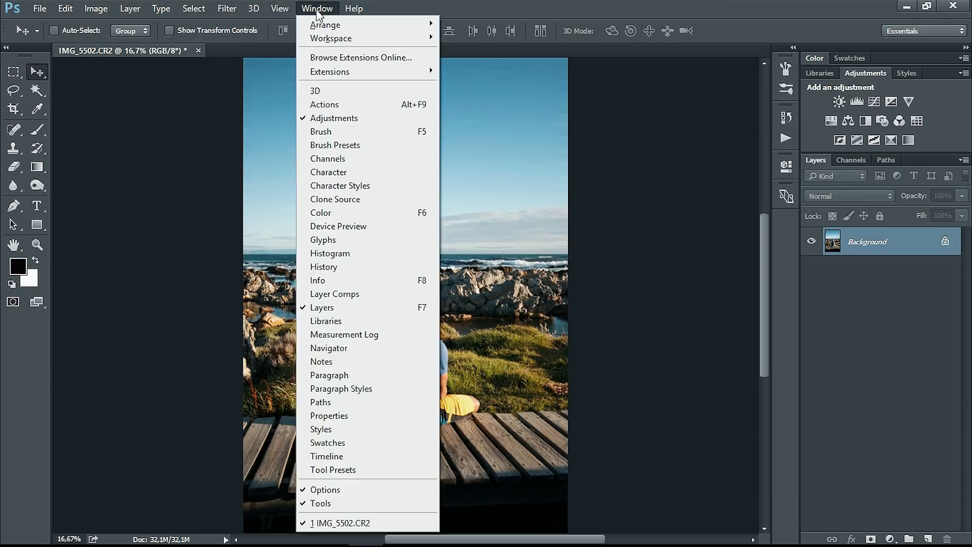
mouse_move(347, 119)
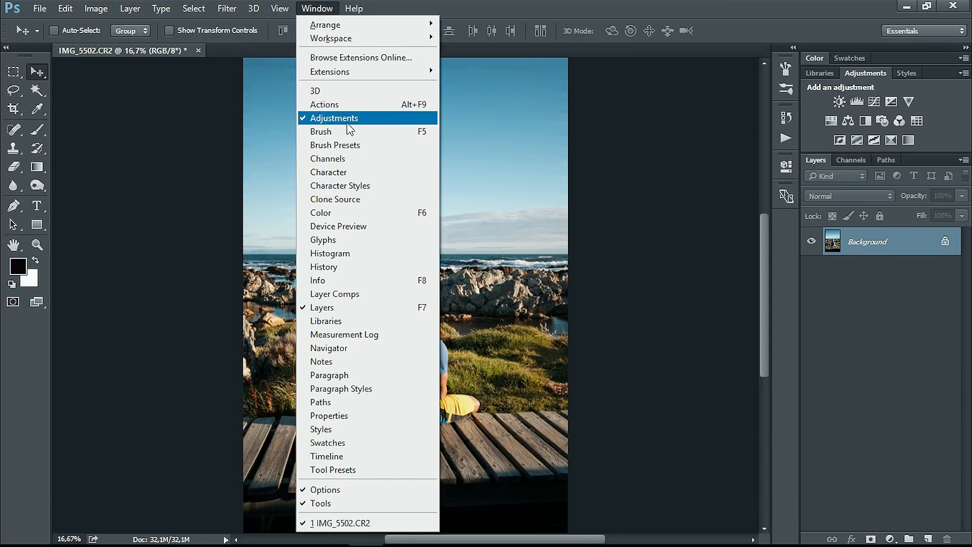
click(918, 121)
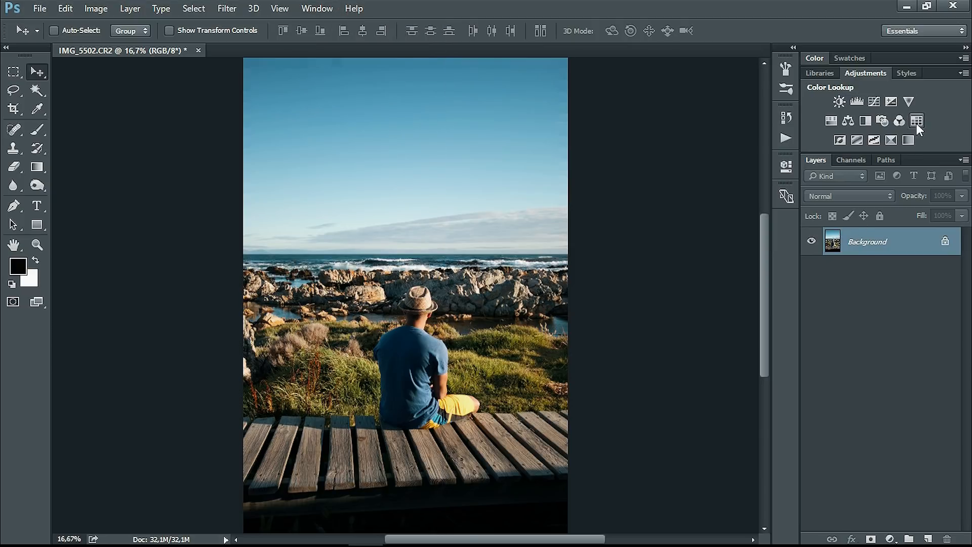
mouse_move(924, 128)
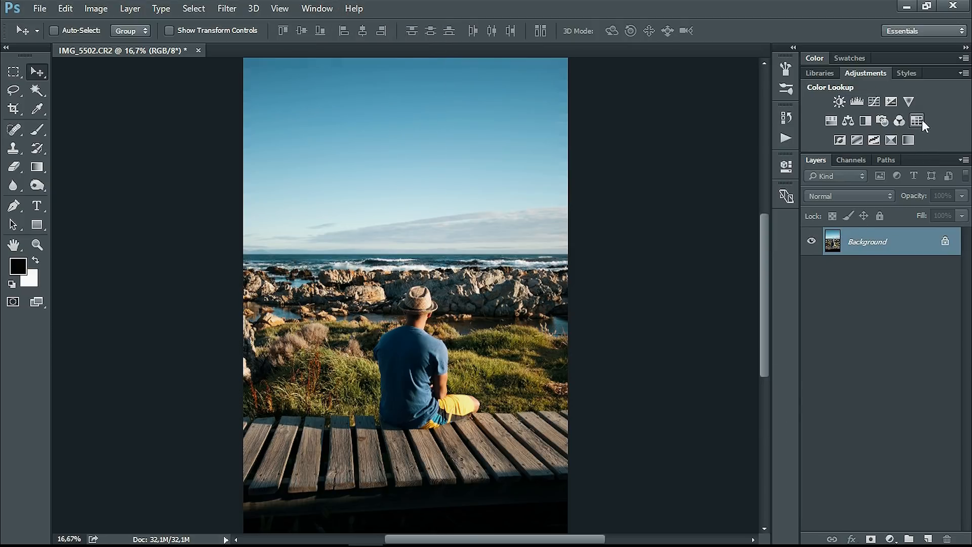
mouse_move(921, 131)
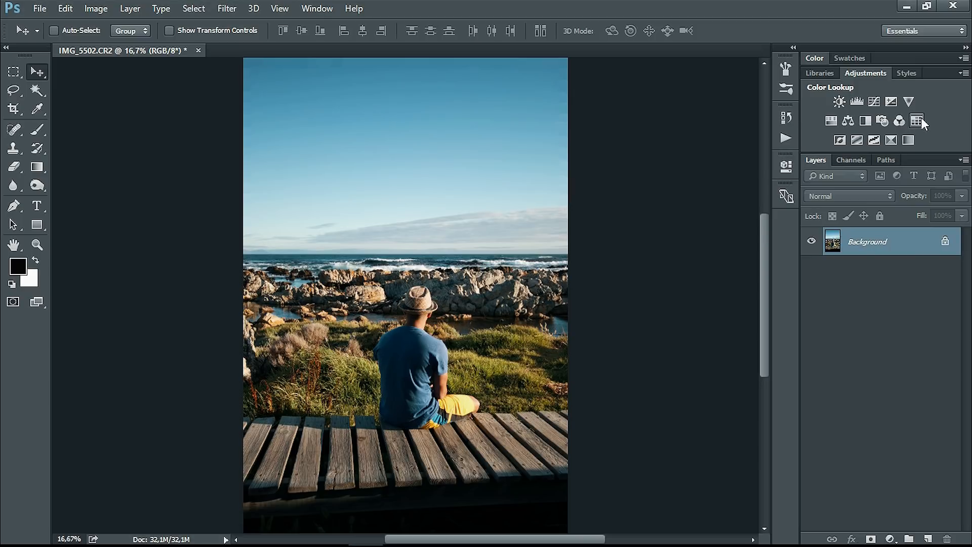
click(919, 121)
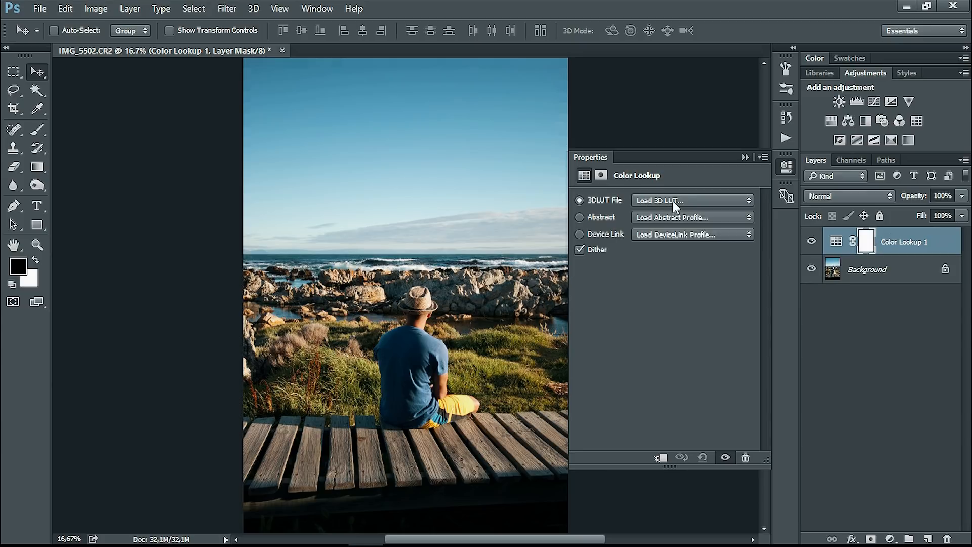
- Try the 3Strip.look 3D LUT preset, then settle on FallColors.look for the lookup layer
click(690, 201)
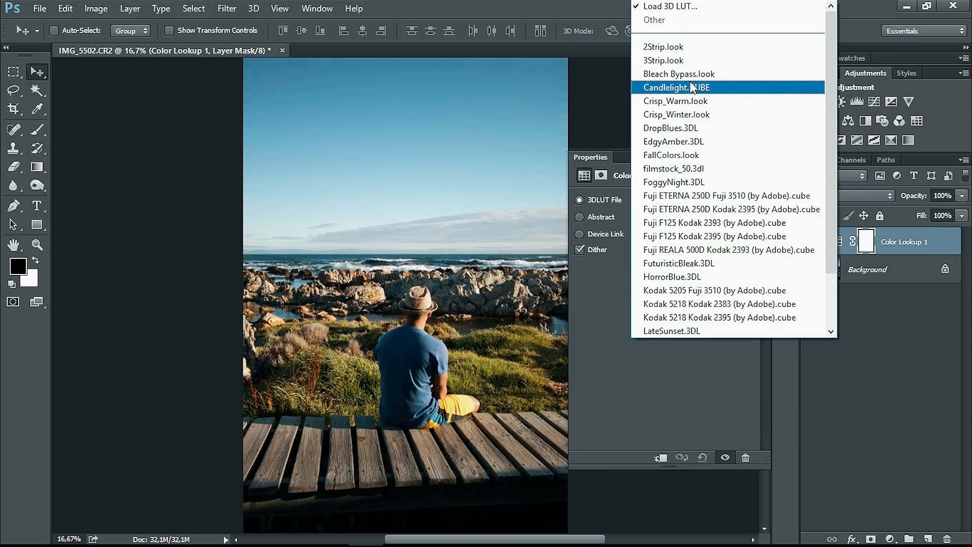
scroll(down, 3)
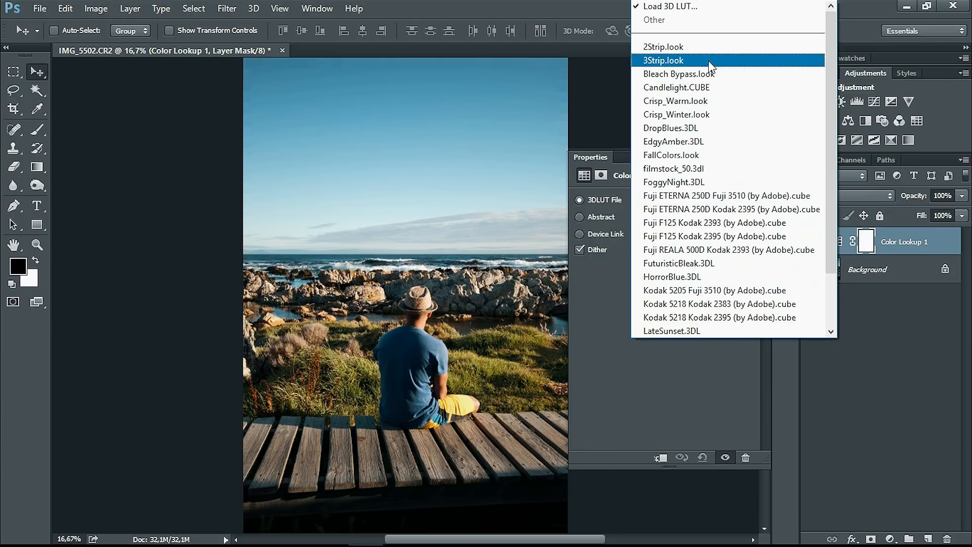
click(664, 59)
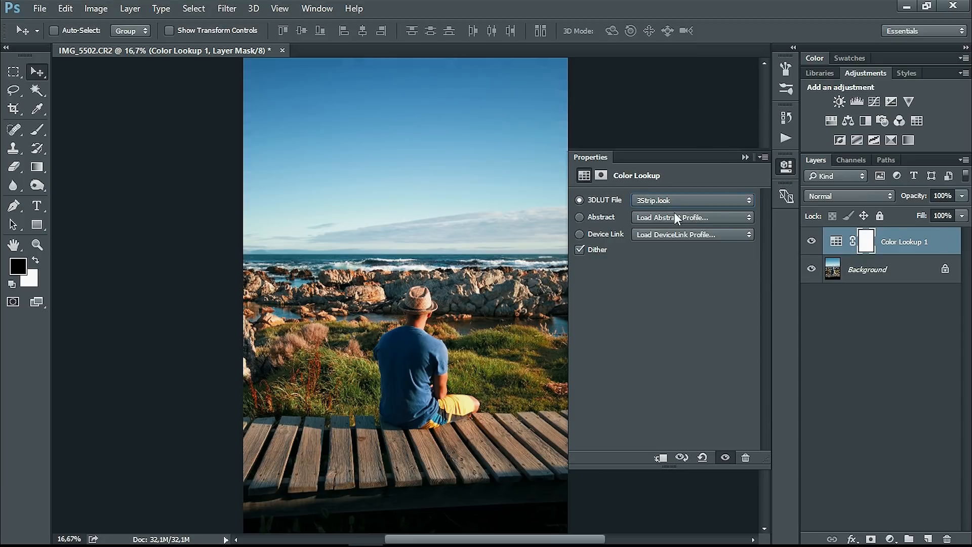
mouse_move(682, 205)
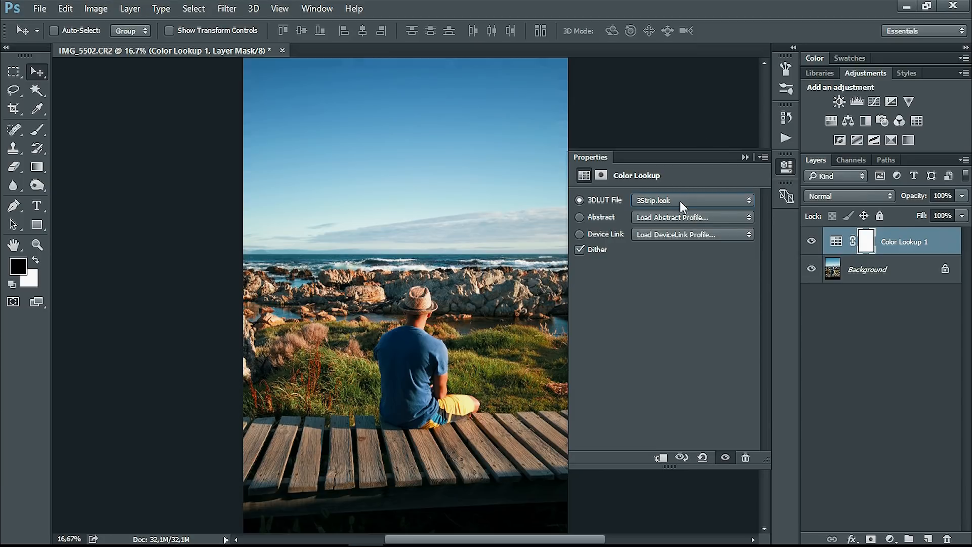
click(691, 199)
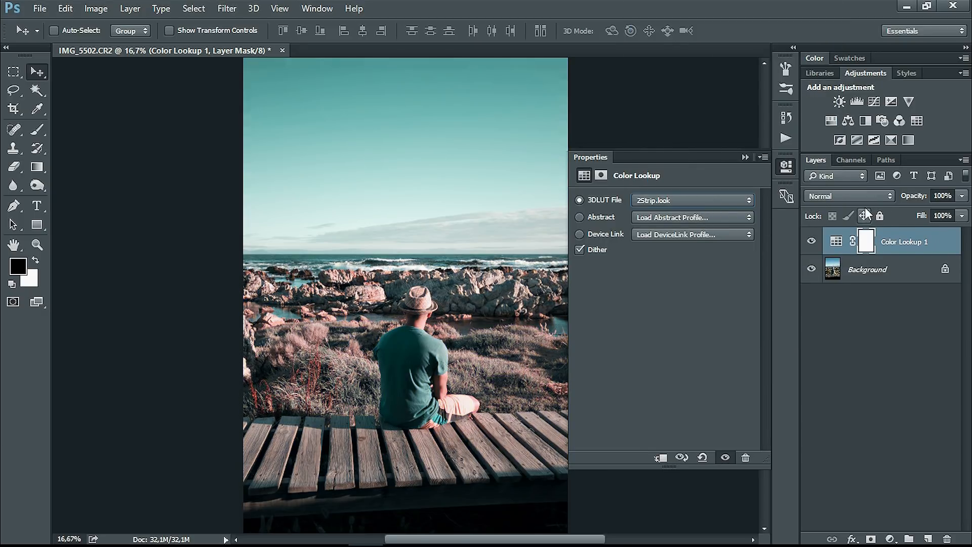
click(690, 199)
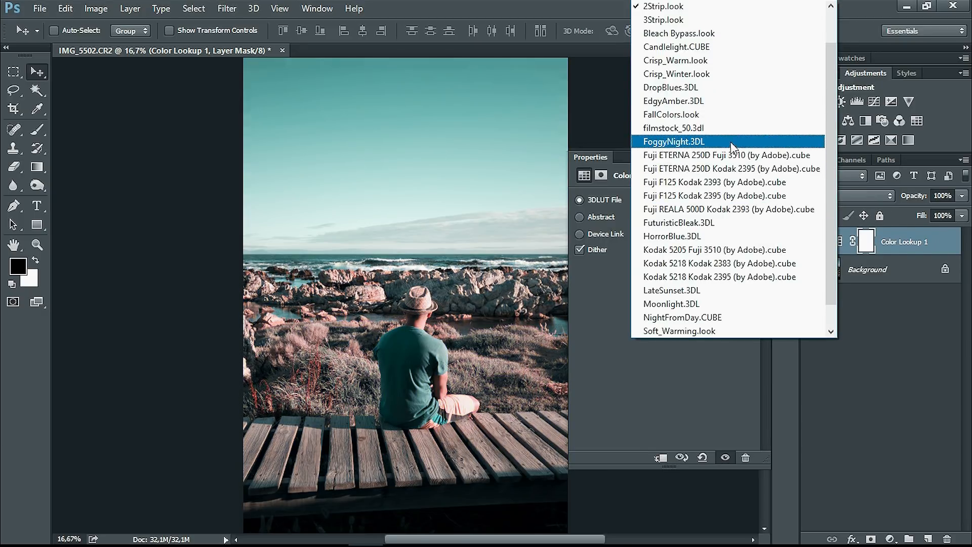
click(670, 115)
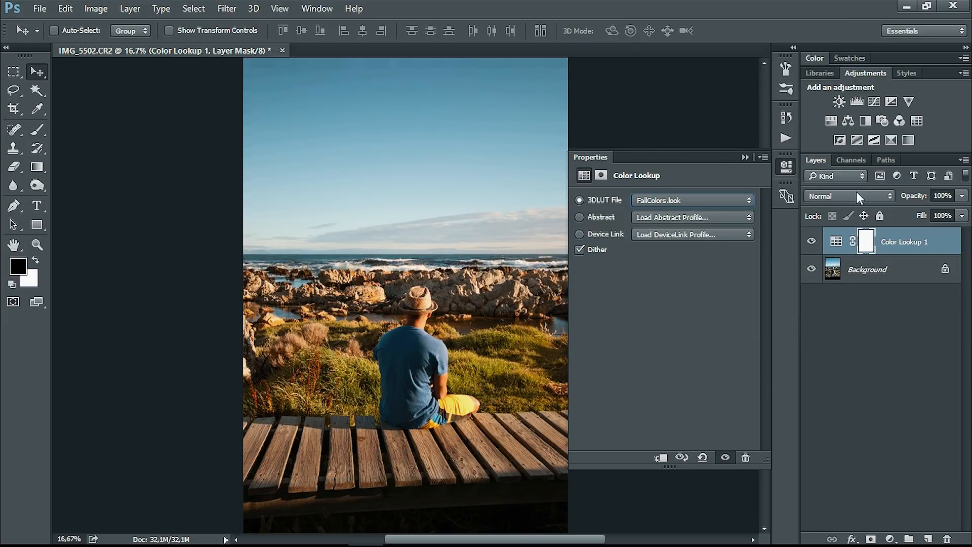
- Blend the Color Lookup 1 layer in Soft Light mode
click(850, 196)
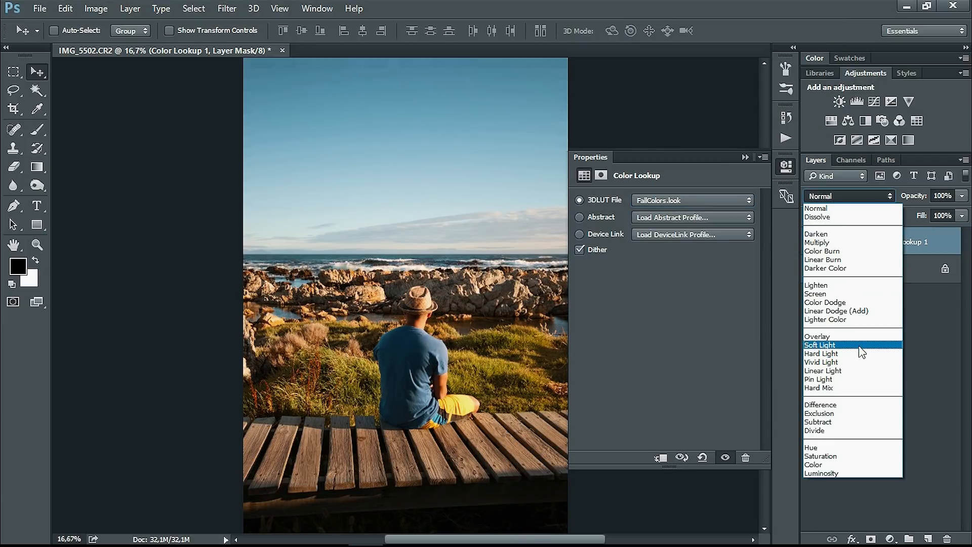
click(821, 344)
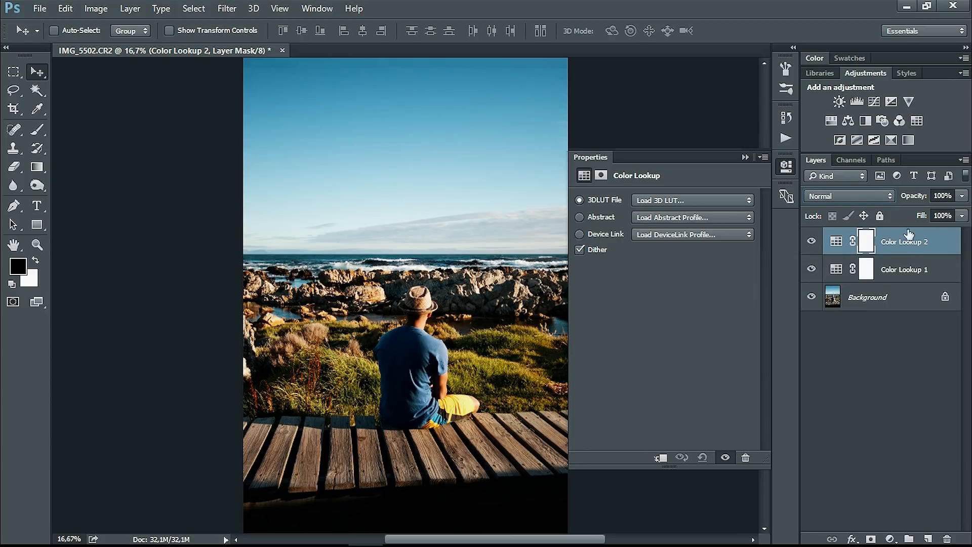
- Give Color Lookup 2 a Fuji film .cube LUT and Color Lookup 3 the Fuji F125 Kodak 2395 preset
click(690, 200)
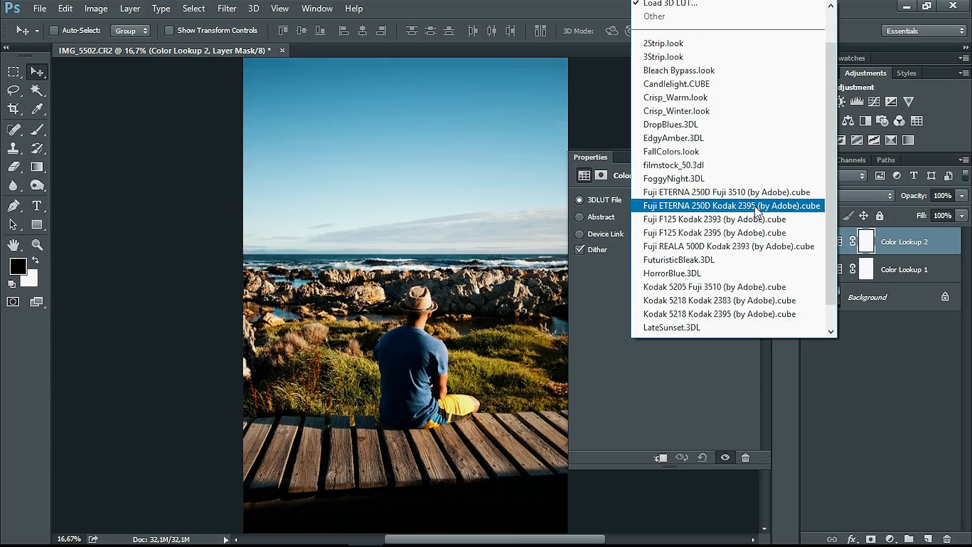
click(670, 328)
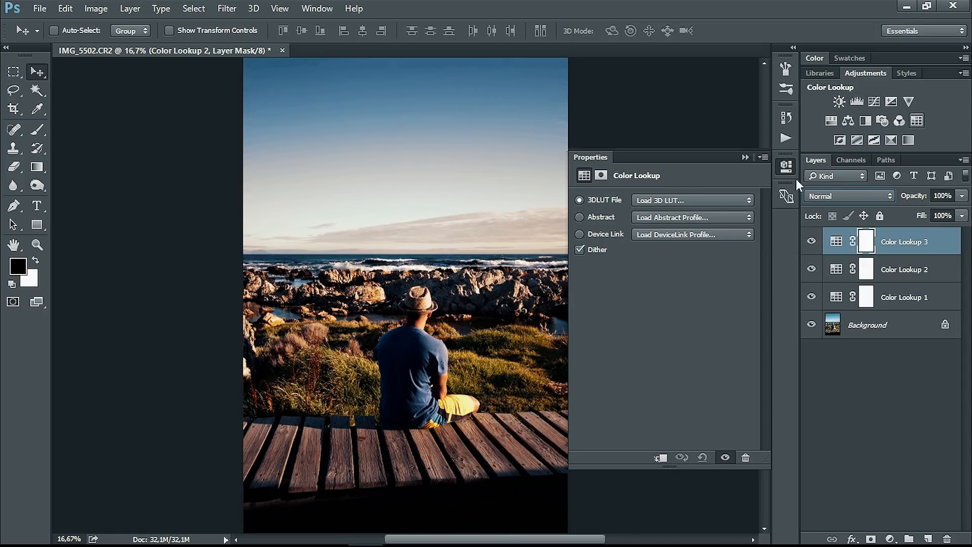
click(692, 200)
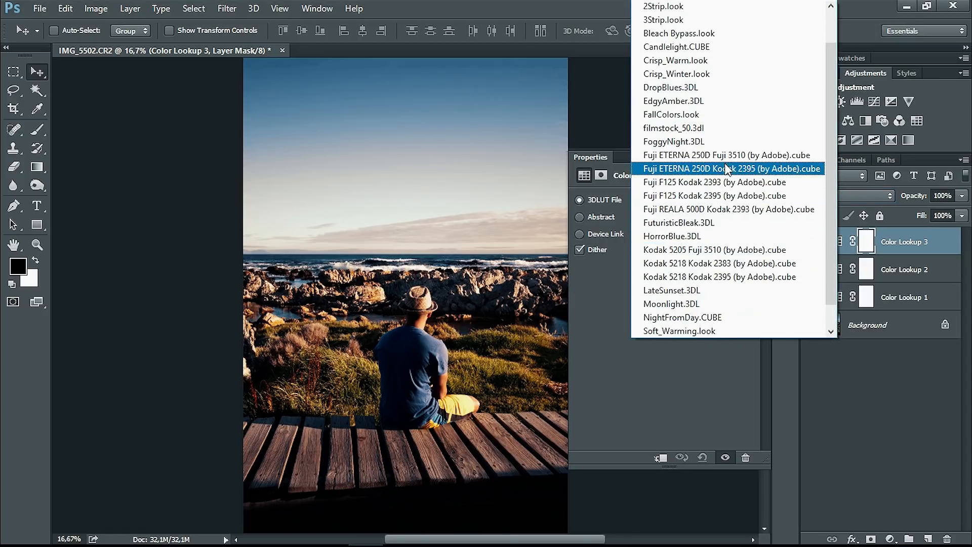
click(714, 196)
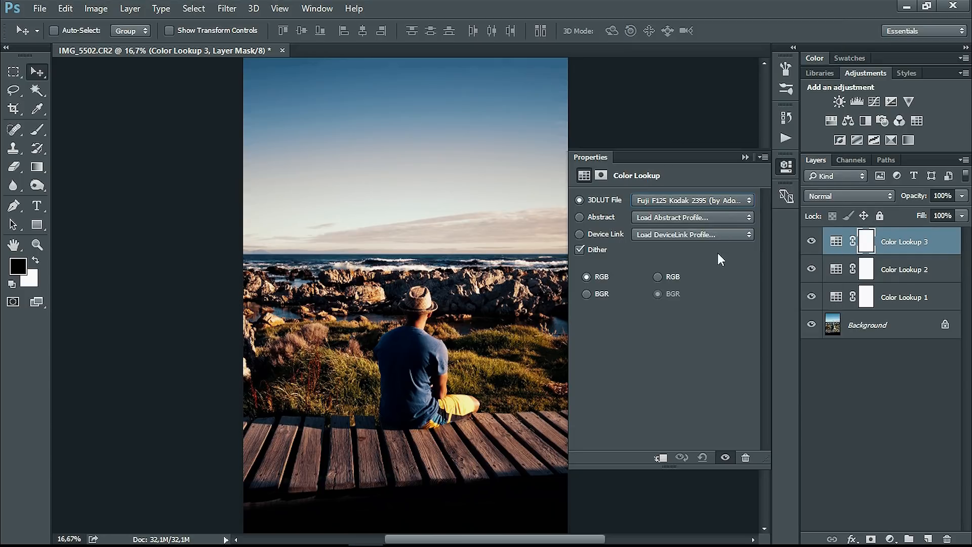